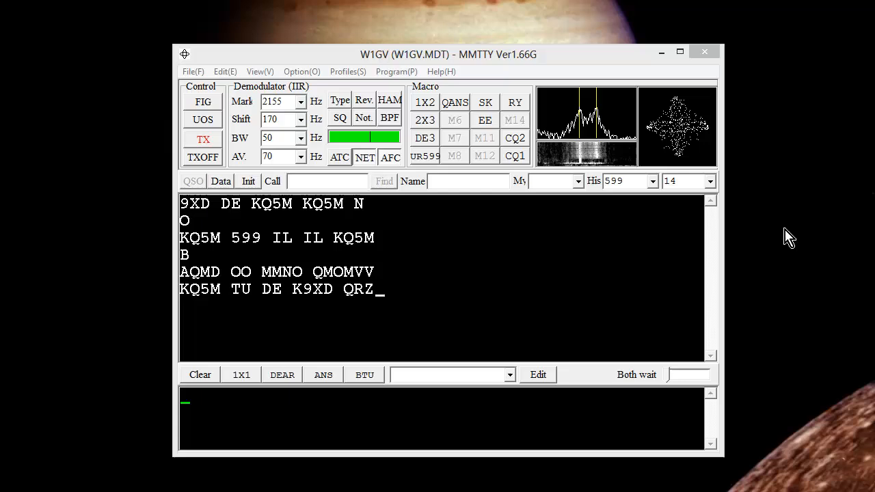
Type the 'K9XD K9X', 'NOW...' and 'DE K9' lines in the transmit pane.
{"action": "type", "text": "?"}
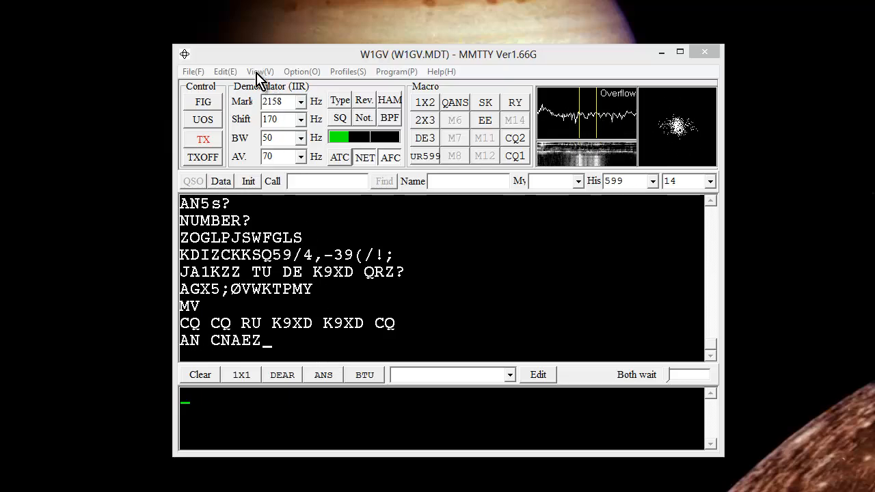
{"action": "left_click", "coordinate": [260, 71]}
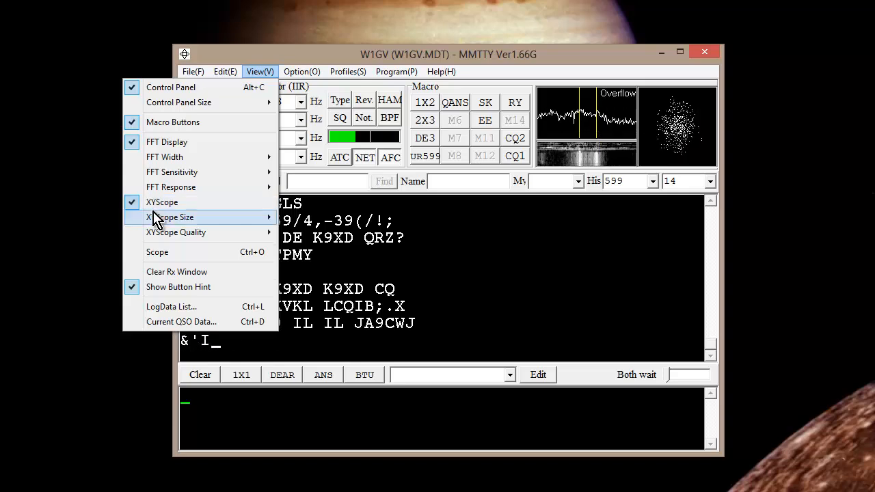
{"action": "mouse_move", "coordinate": [170, 217]}
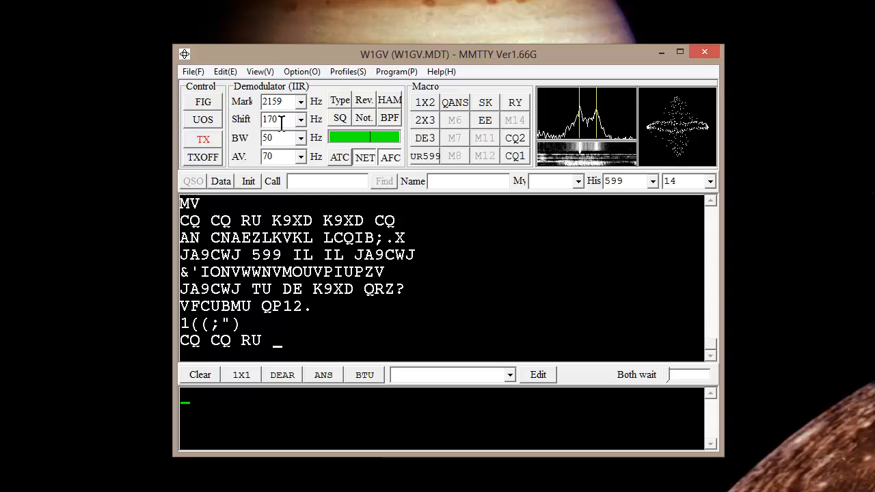
{"action": "type", "text": "K9XD K9X"}
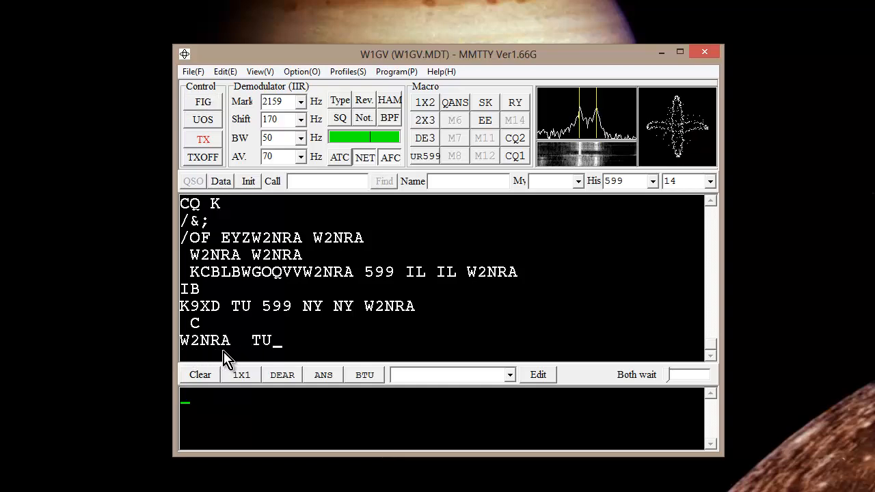
{"action": "type", "text": "NOW..."}
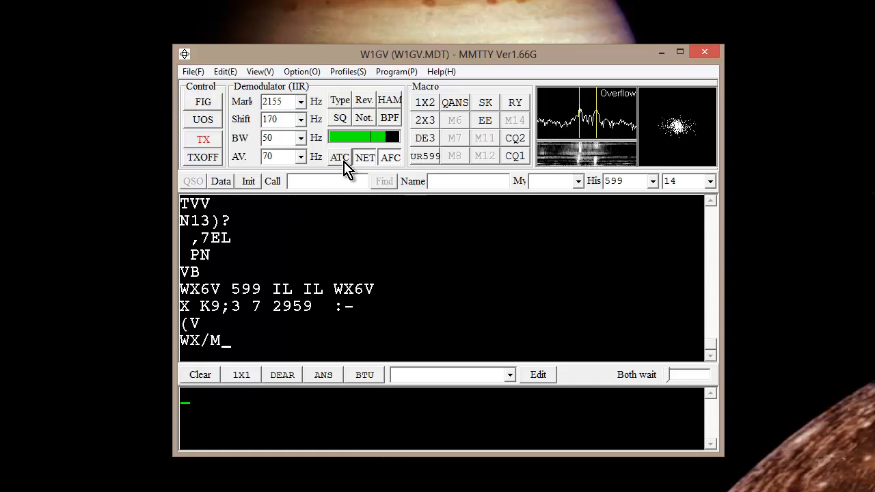
{"action": "type", "text": "DE K9XD QRZ?"}
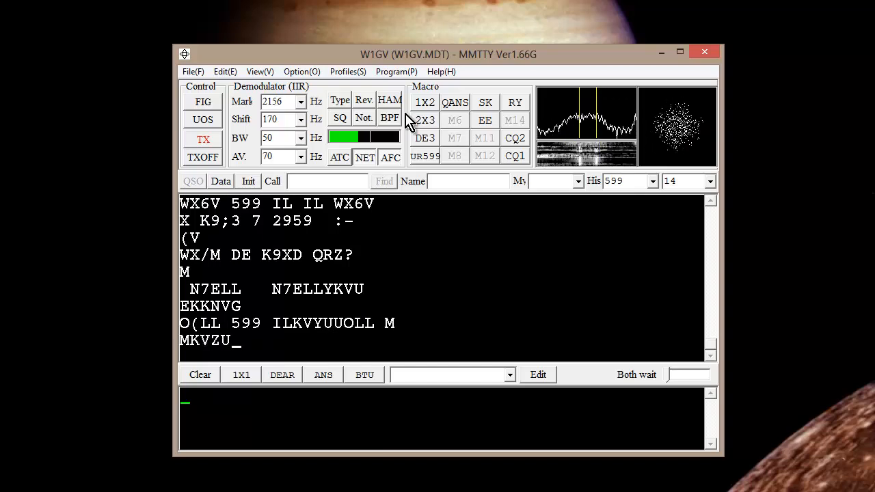
Open the digital scope view from the View menu, then close it.
{"action": "left_click", "coordinate": [260, 71]}
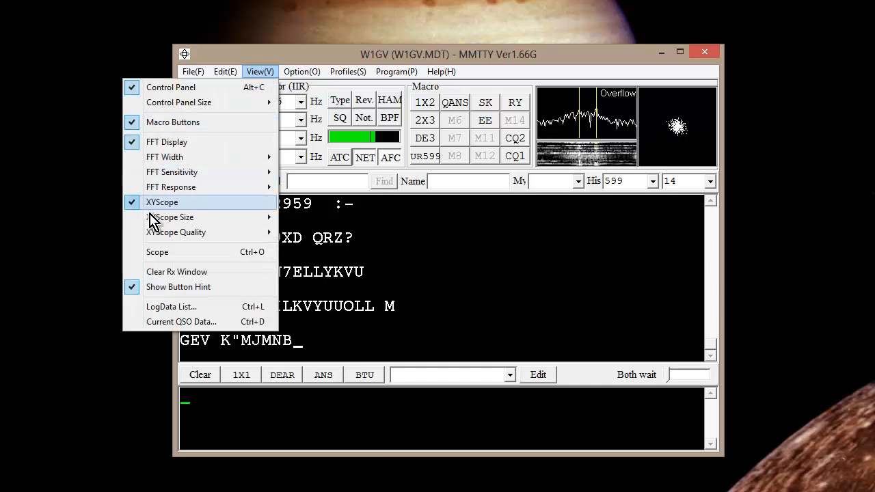
{"action": "mouse_move", "coordinate": [171, 217]}
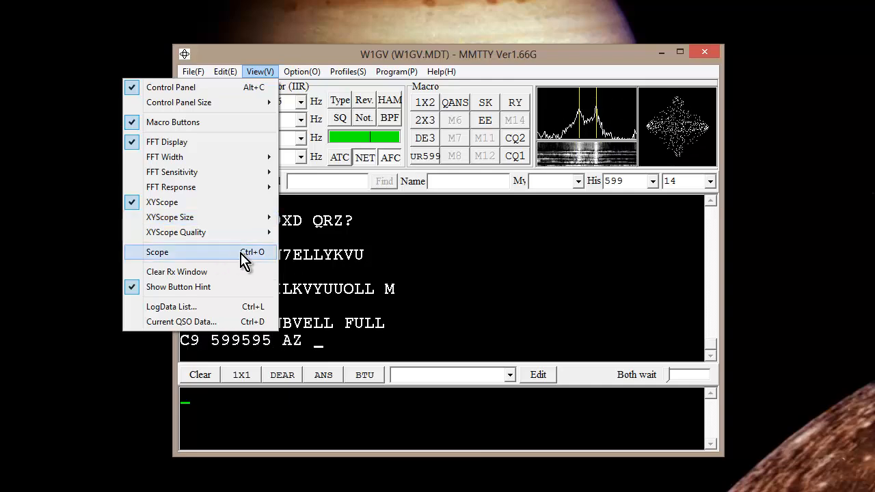
{"action": "left_click", "coordinate": [158, 252]}
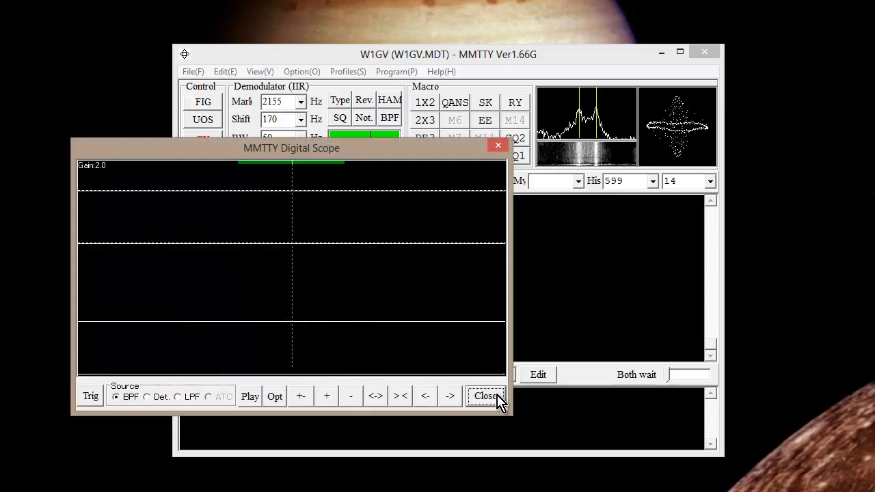
{"action": "left_click", "coordinate": [486, 396]}
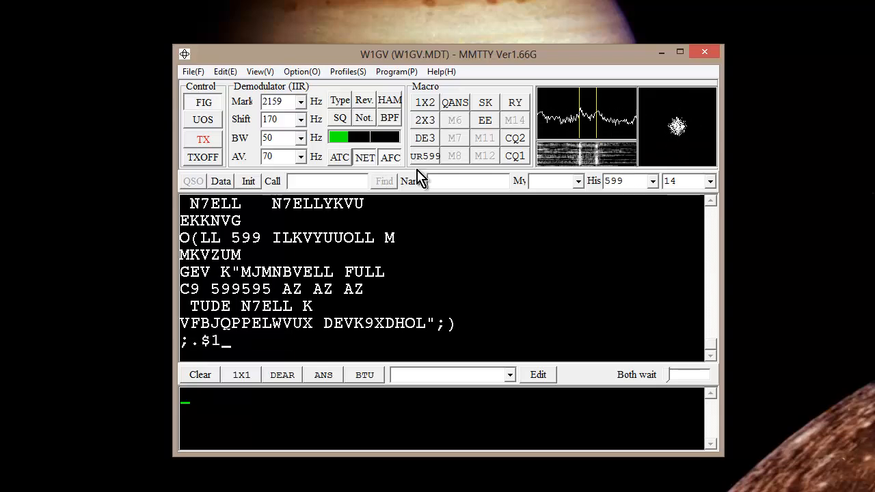
Review the Setup MMTTY sound card and miscellaneous pages, closing without saving.
{"action": "left_click", "coordinate": [302, 71]}
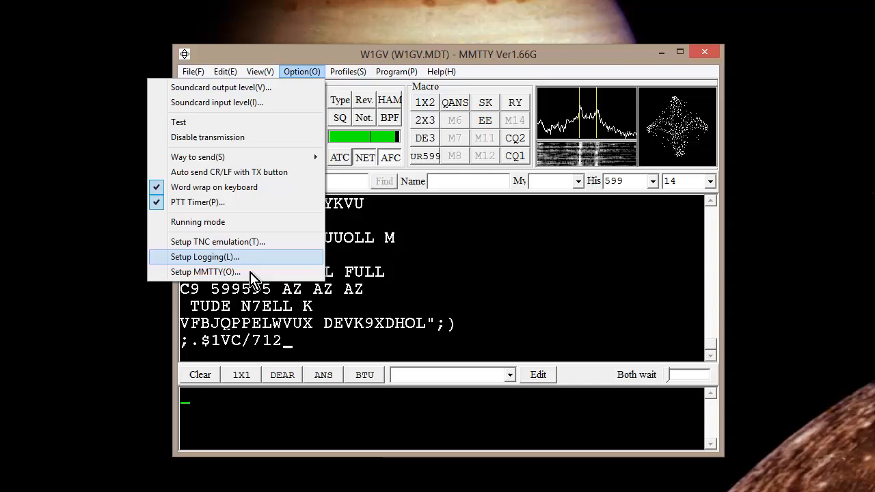
{"action": "left_click", "coordinate": [206, 271]}
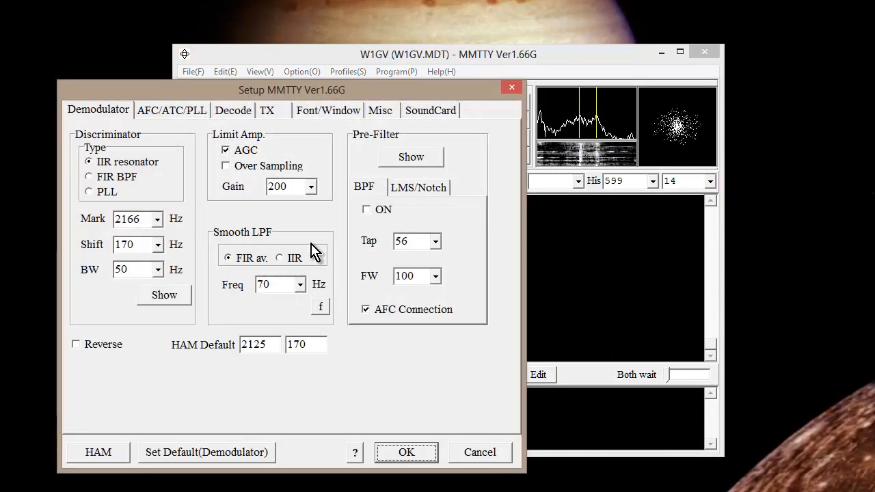
{"action": "left_click", "coordinate": [430, 110]}
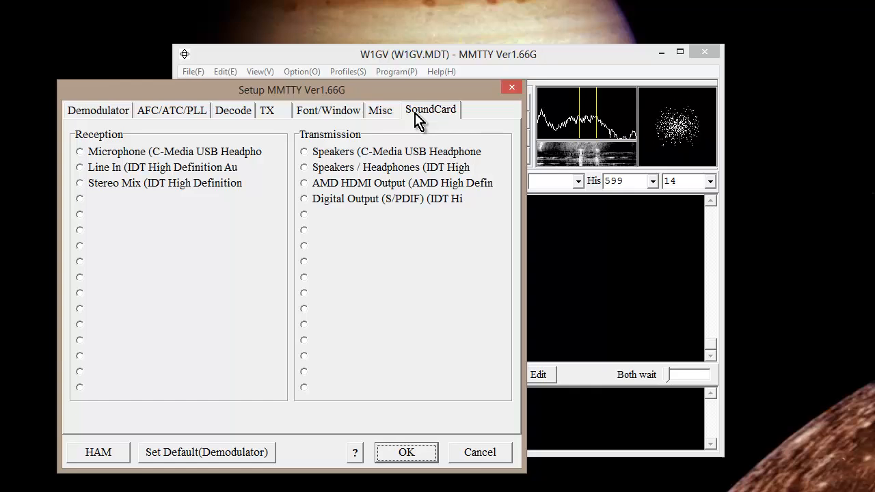
{"action": "left_click", "coordinate": [380, 110]}
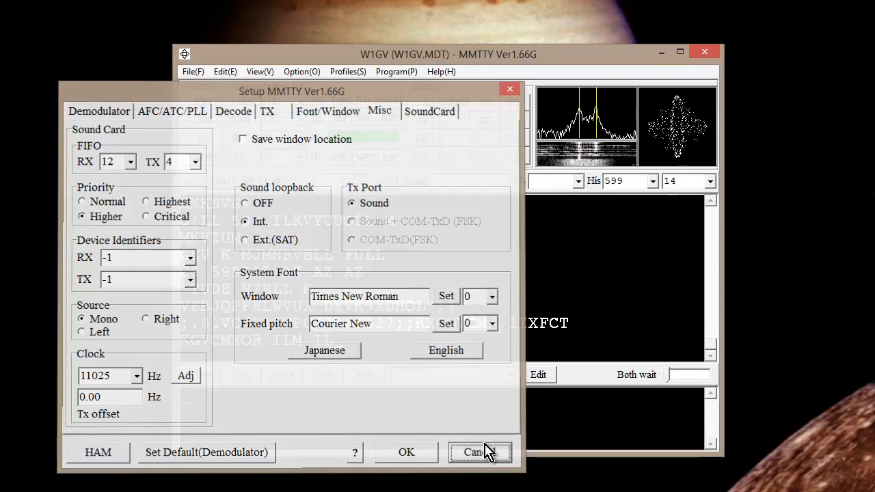
{"action": "left_click", "coordinate": [474, 452]}
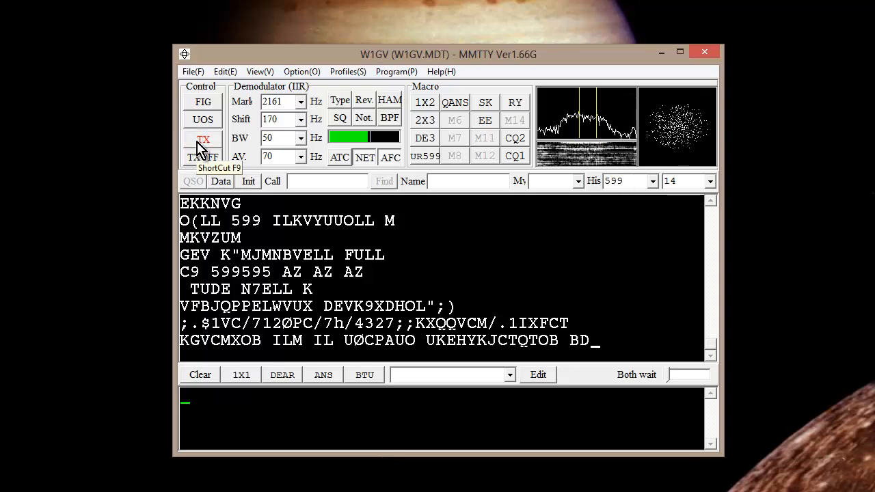
Start transmitting and send 'CLICK ON EVERYTHING IN SIGHT DE W1GV'.
{"action": "left_click", "coordinate": [203, 140]}
{"action": "type", "text": "CLICK ON"}
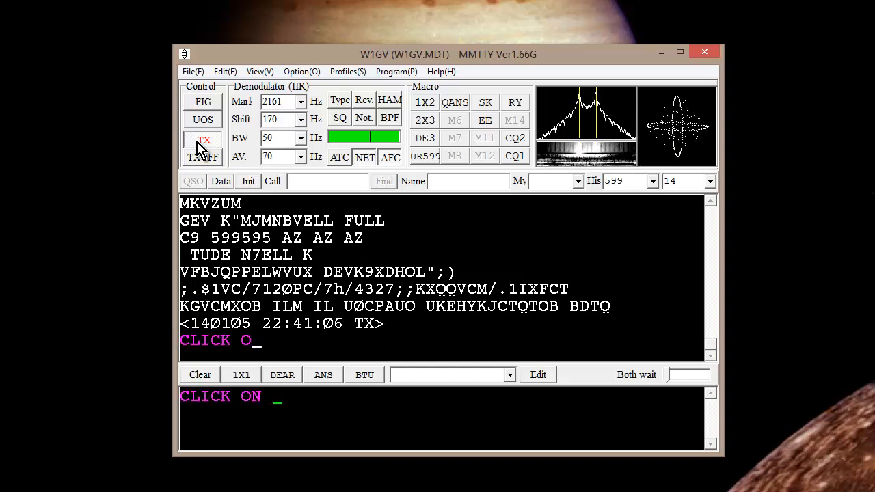
{"action": "type", "text": "EVERYTHING"}
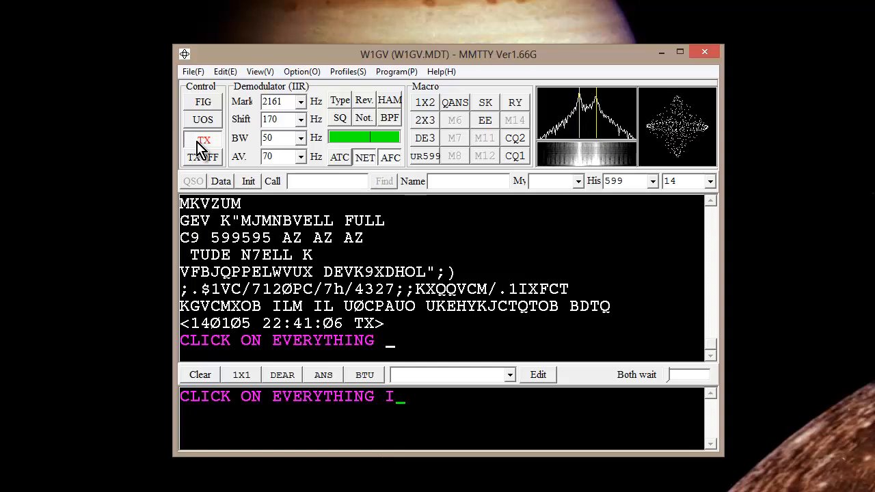
{"action": "type", "text": "IN SIGHT"}
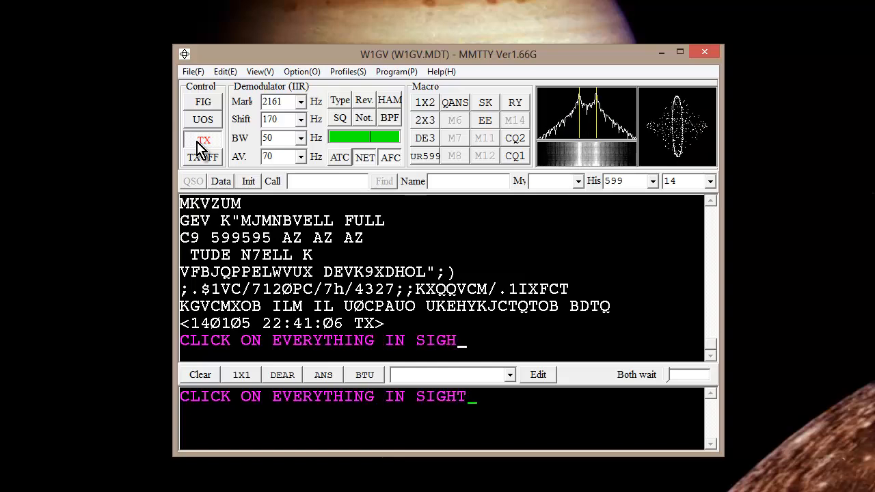
{"action": "type", "text": "DE W"}
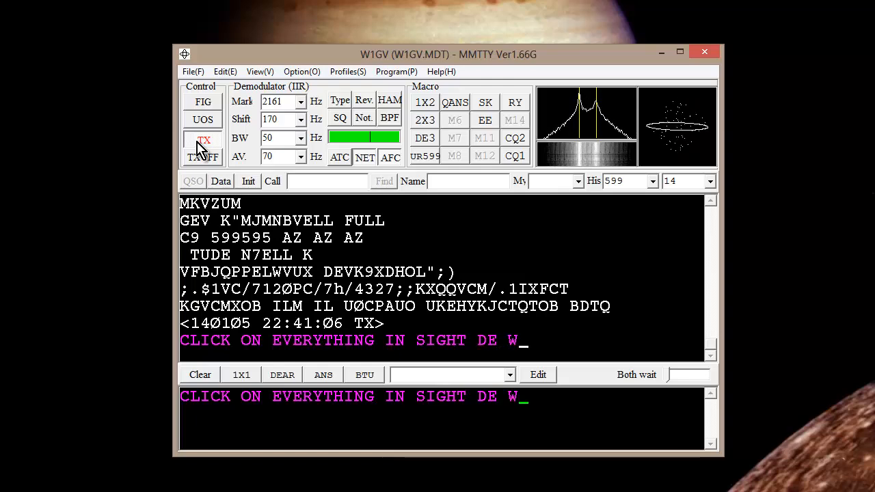
{"action": "type", "text": "1GV"}
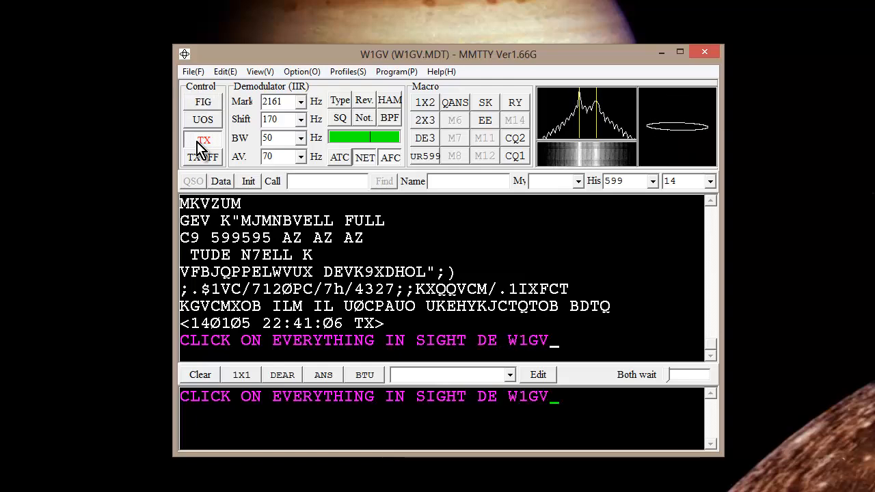
{"action": "left_click", "coordinate": [203, 149]}
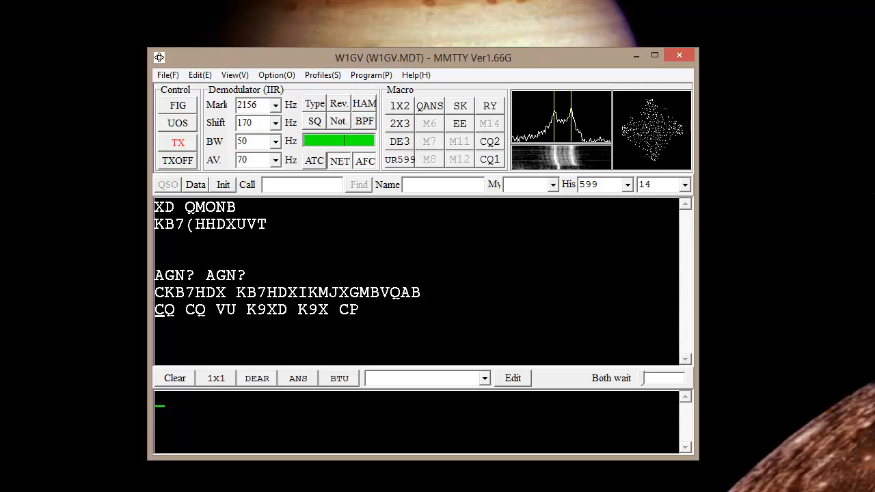
{"action": "left_click", "coordinate": [178, 105]}
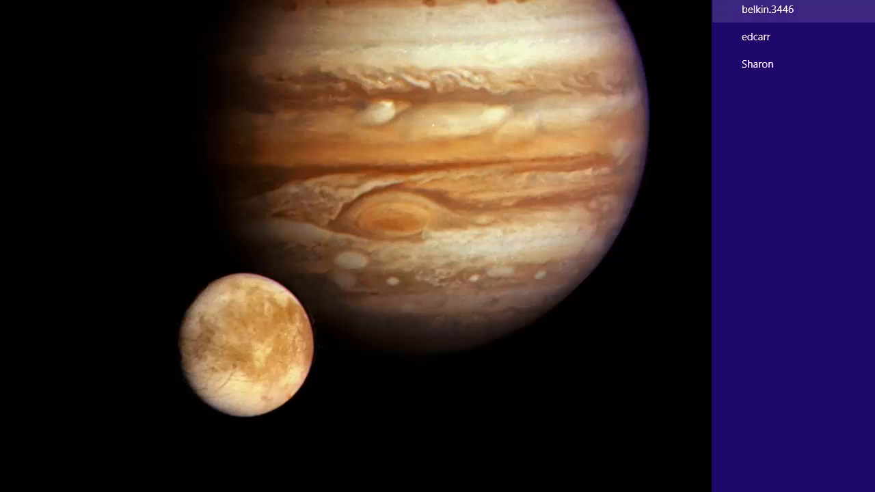
Launch Google Chrome to a blank new tab.
{"action": "left_click", "coordinate": [767, 9]}
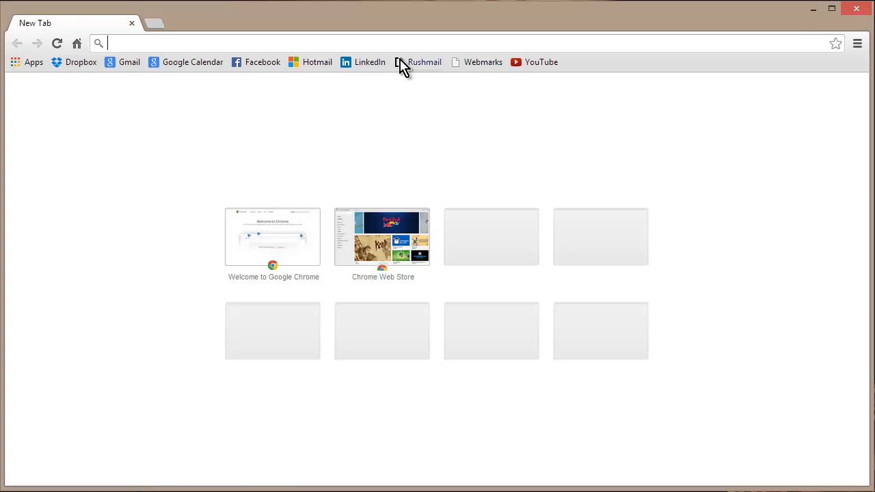
Open the Webmarks bookmark page, then its My Authors Guild Web Site link.
{"action": "left_click", "coordinate": [482, 62]}
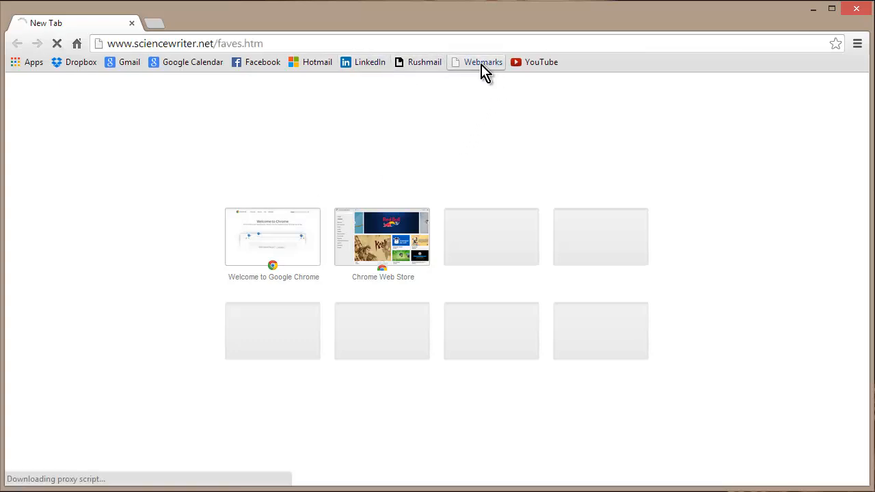
{"action": "mouse_move", "coordinate": [482, 62]}
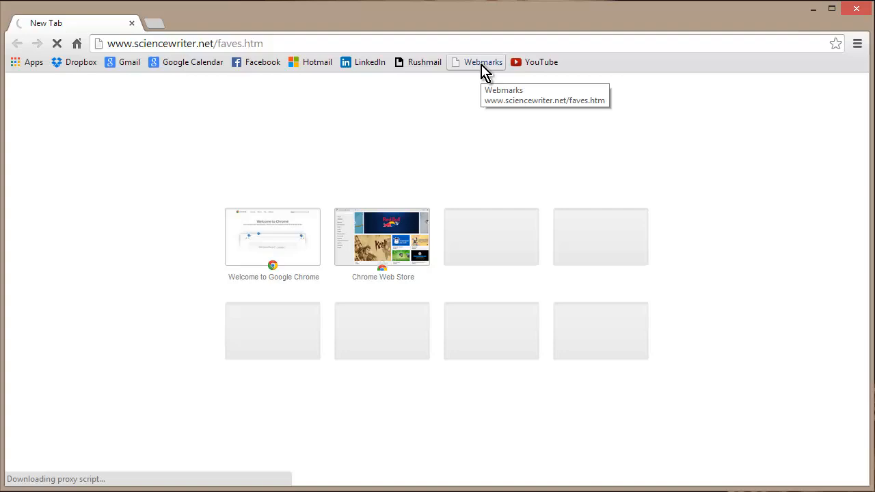
{"action": "left_click", "coordinate": [483, 62]}
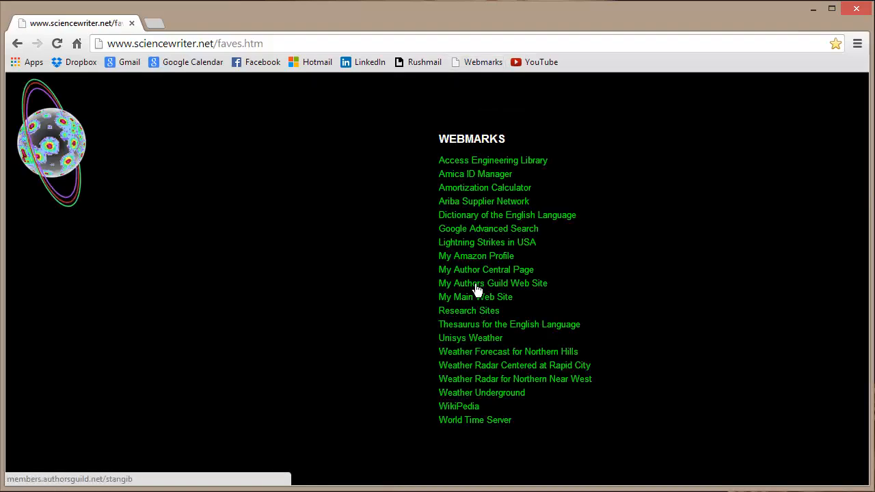
{"action": "left_click", "coordinate": [492, 283]}
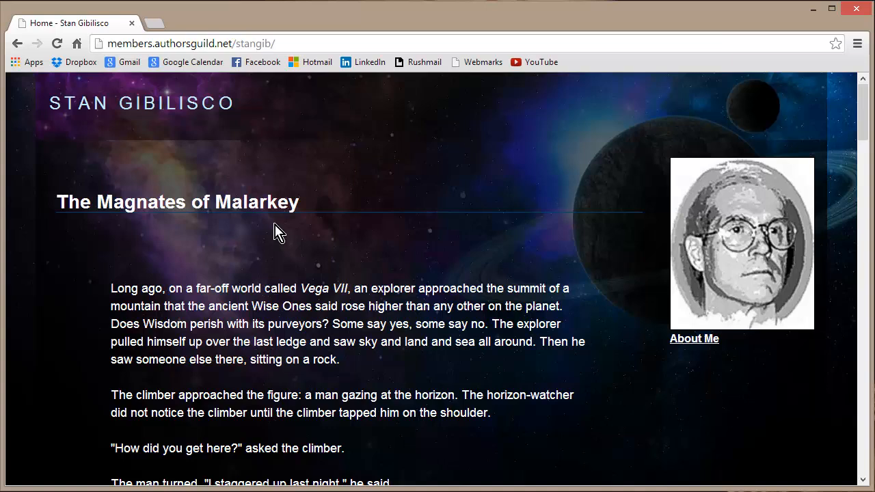
{"action": "mouse_move", "coordinate": [694, 339]}
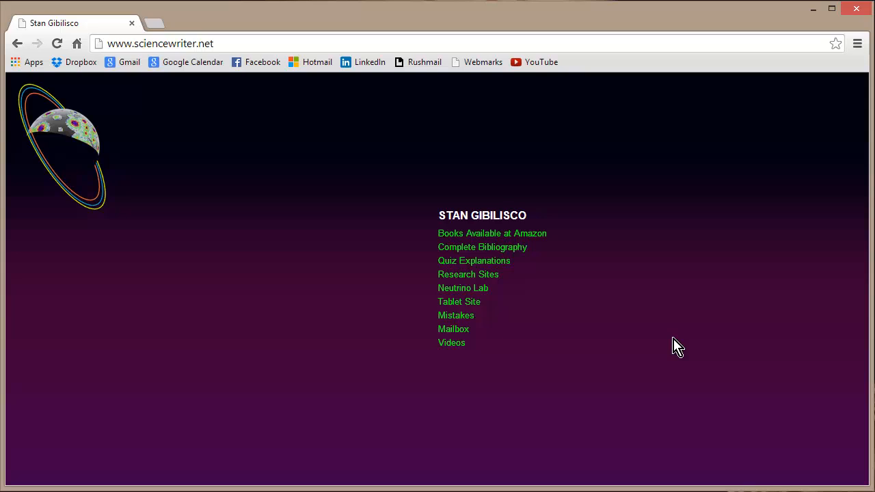
{"action": "mouse_move", "coordinate": [451, 343]}
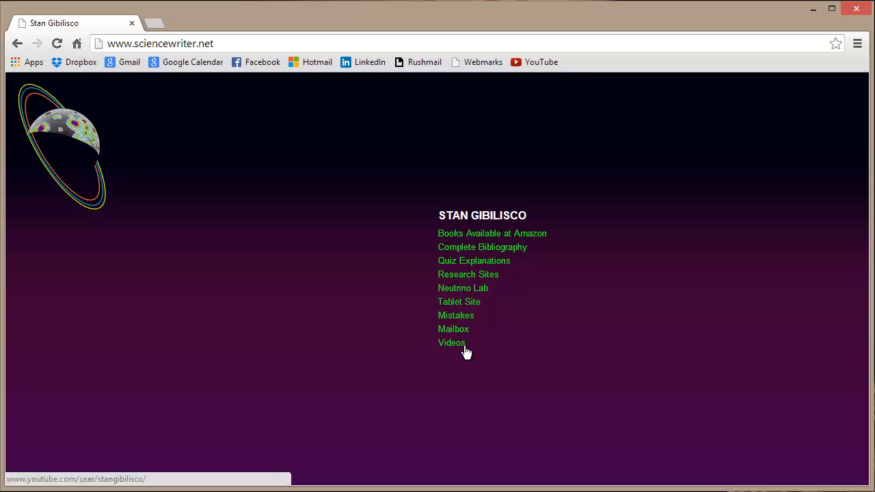
{"action": "mouse_move", "coordinate": [465, 351]}
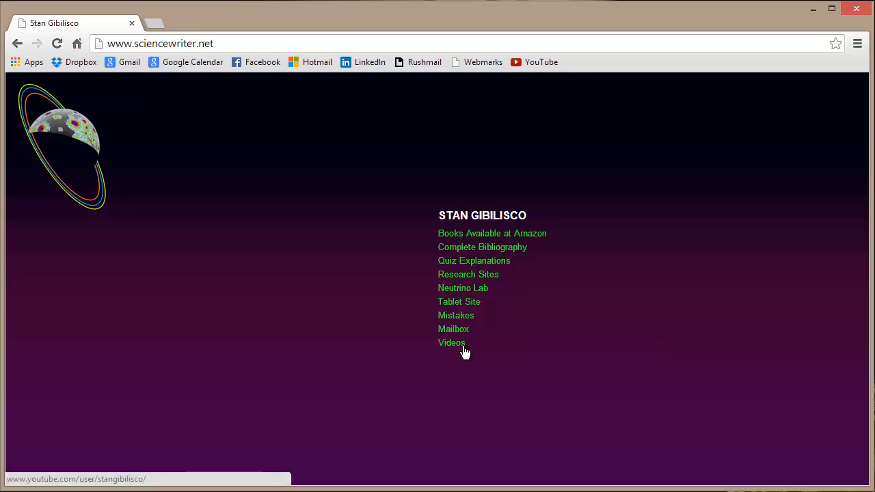
Follow the sciencewriter.net Videos link to the site's YouTube channel.
{"action": "left_click", "coordinate": [451, 343]}
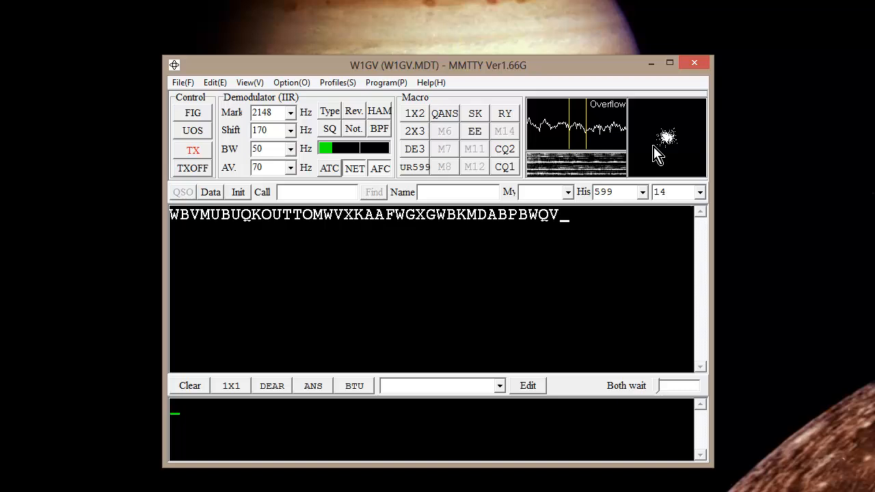
Uncheck XYScope in the View menu, then open Option > Setup MMTTY.
{"action": "left_click", "coordinate": [249, 82]}
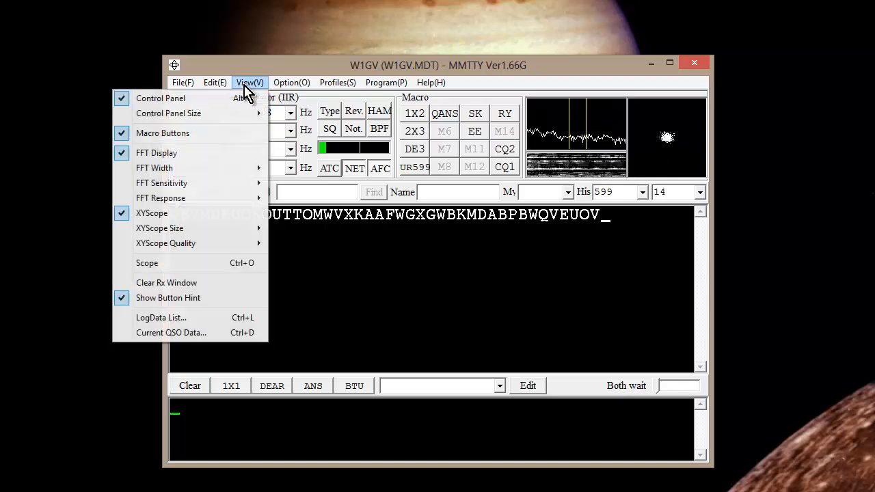
{"action": "mouse_move", "coordinate": [152, 213]}
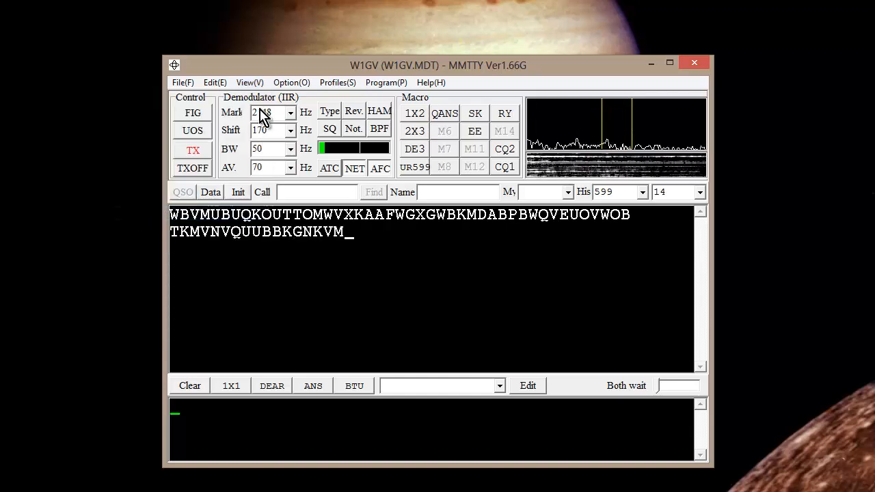
{"action": "left_click", "coordinate": [249, 82]}
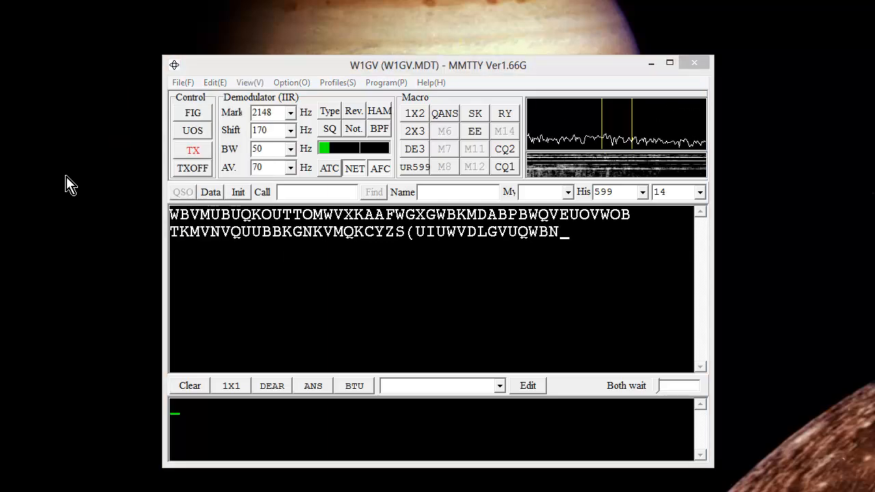
{"action": "left_click", "coordinate": [291, 82]}
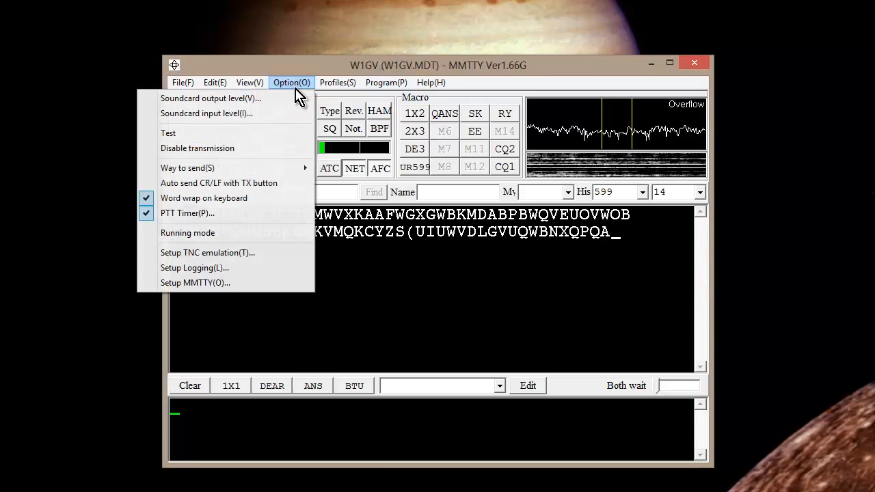
{"action": "left_click", "coordinate": [195, 282]}
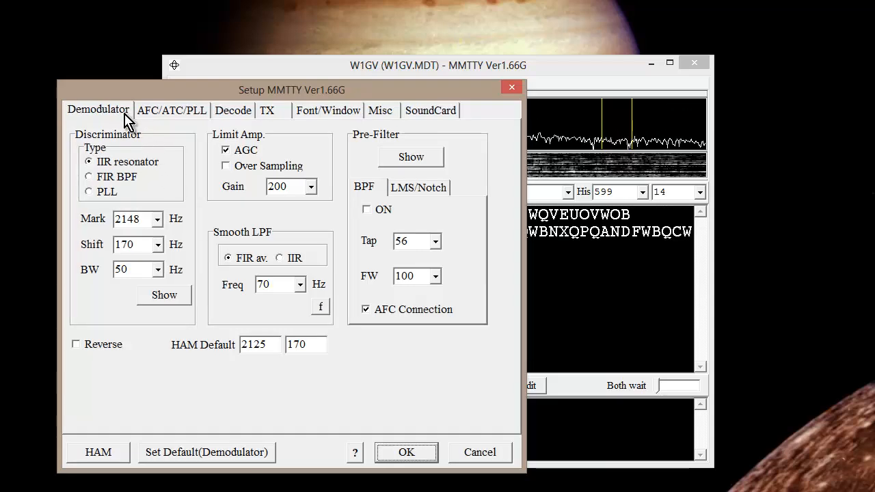
{"action": "mouse_move", "coordinate": [199, 140]}
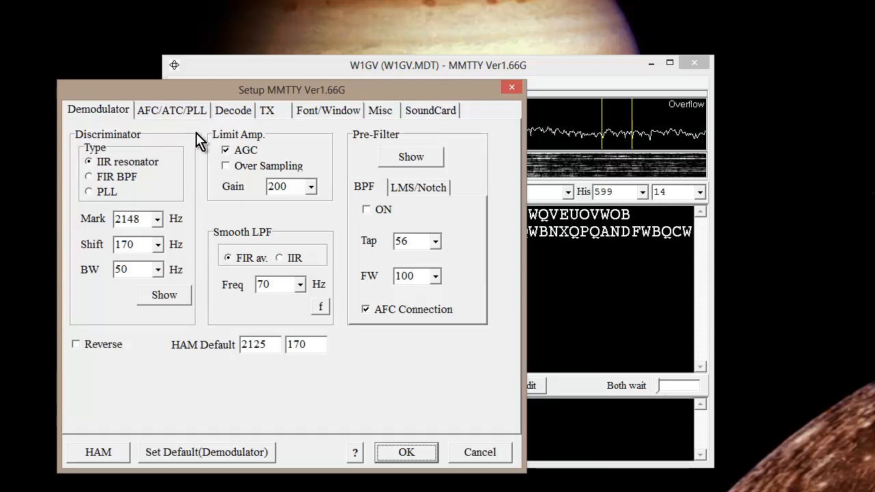
Move through the AFC/ATC/PLL and decoding pages to the TX settings page.
{"action": "left_click", "coordinate": [226, 150]}
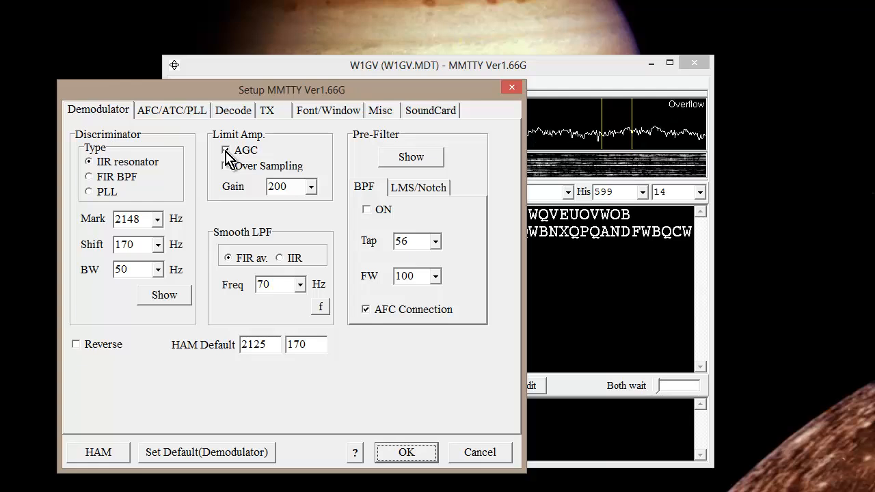
{"action": "left_click", "coordinate": [225, 150]}
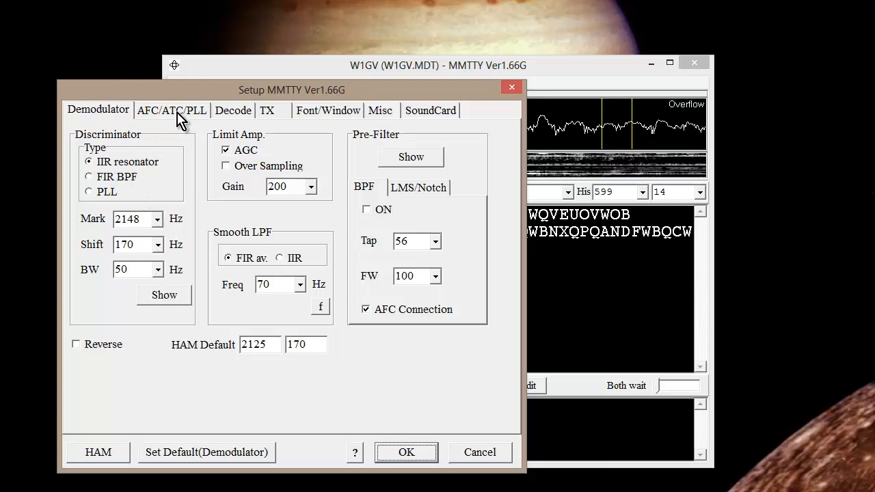
{"action": "left_click", "coordinate": [171, 111]}
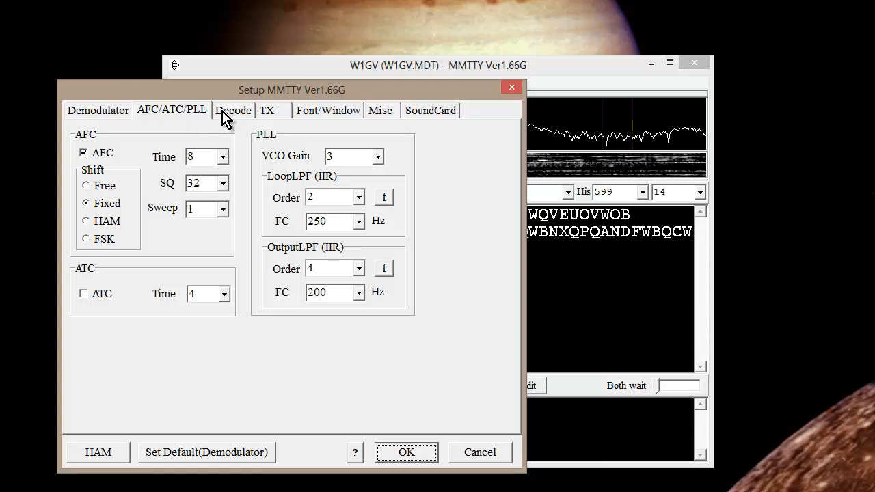
{"action": "left_click", "coordinate": [233, 110]}
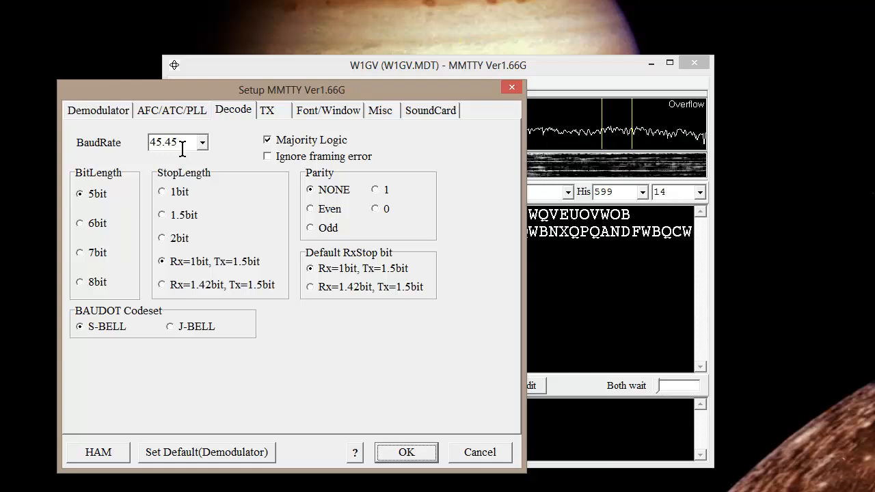
{"action": "mouse_move", "coordinate": [209, 192]}
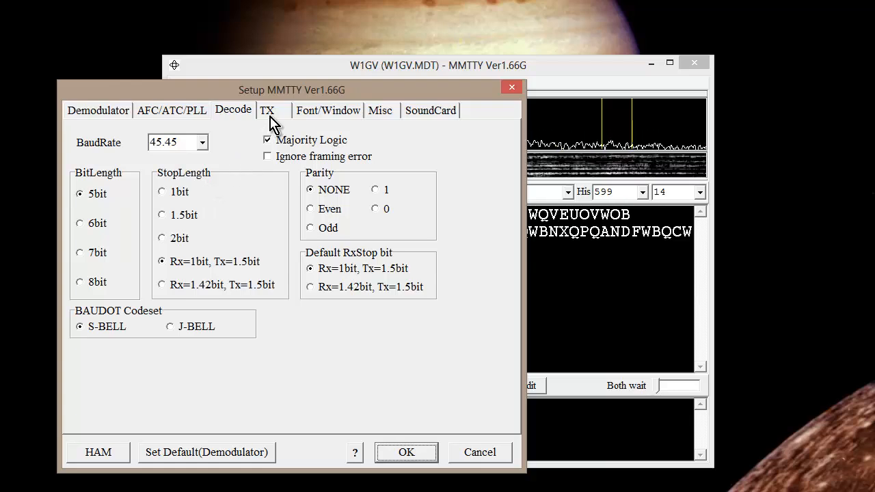
{"action": "left_click", "coordinate": [267, 110]}
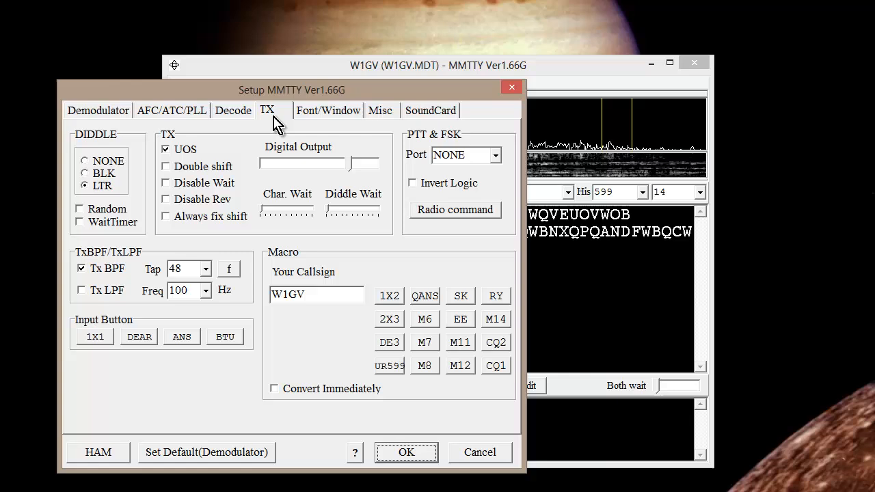
{"action": "mouse_move", "coordinate": [498, 166]}
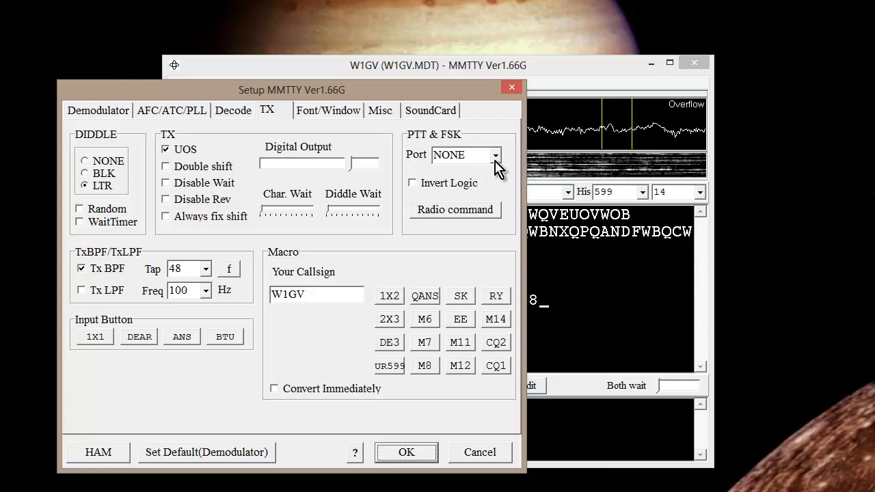
{"action": "left_click", "coordinate": [497, 155]}
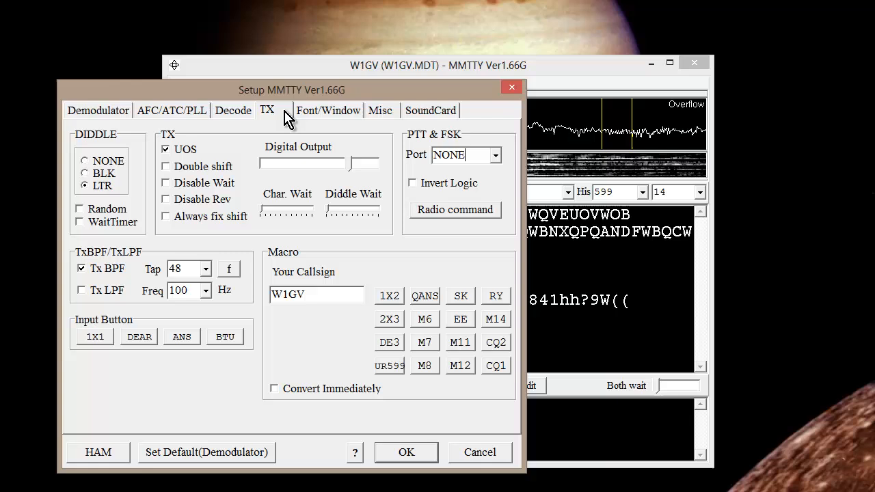
{"action": "mouse_move", "coordinate": [327, 117]}
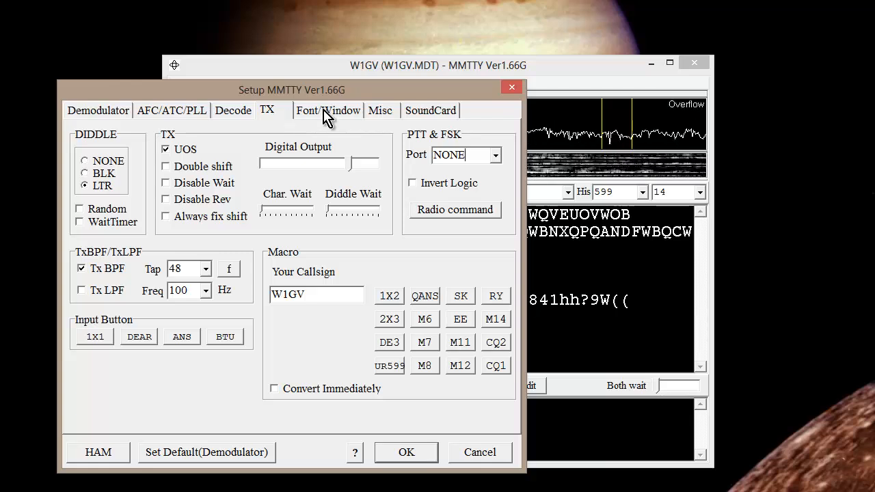
{"action": "left_click", "coordinate": [328, 110]}
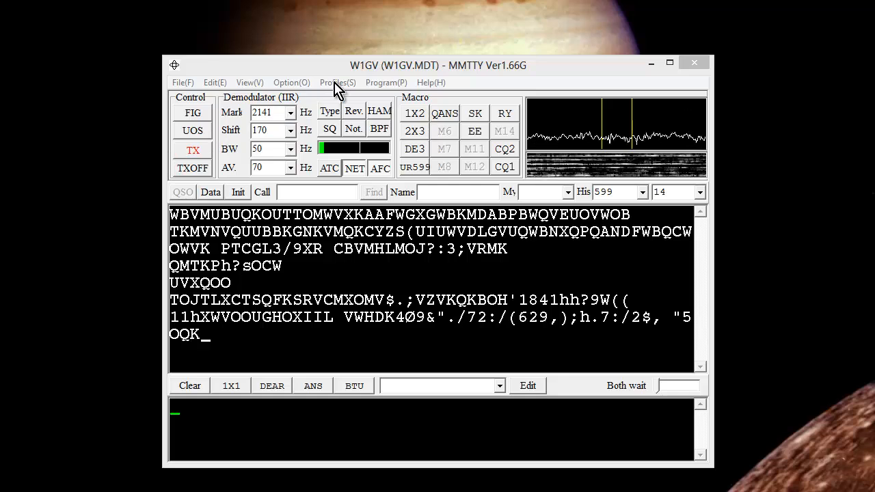
{"action": "mouse_move", "coordinate": [462, 81]}
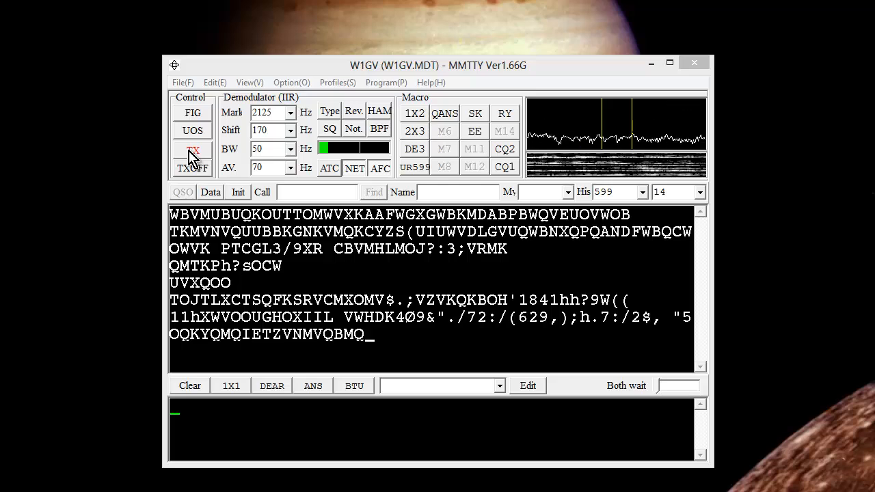
Switch MMTTY into transmit mode with the TX button.
{"action": "left_click", "coordinate": [192, 164]}
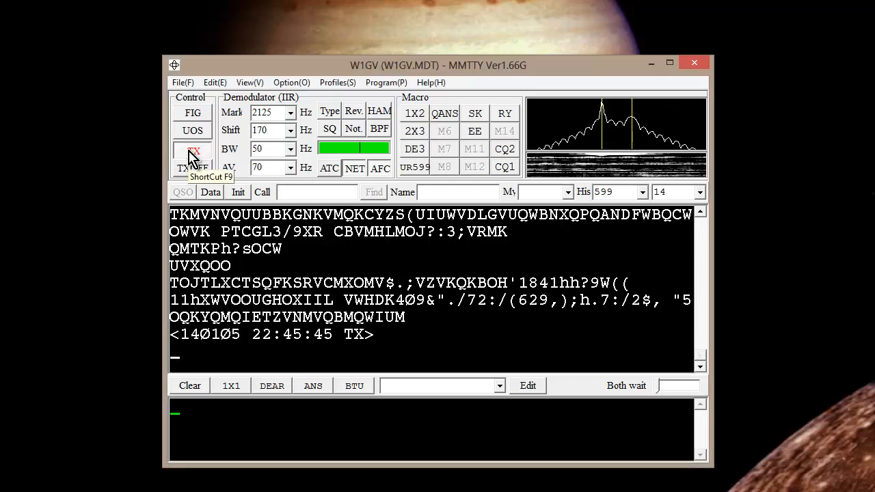
Send 'PAWEIS PLAY AROUND WITH EVERYTHING IN SIGHT', then start transmitting again.
{"action": "type", "text": "PA"}
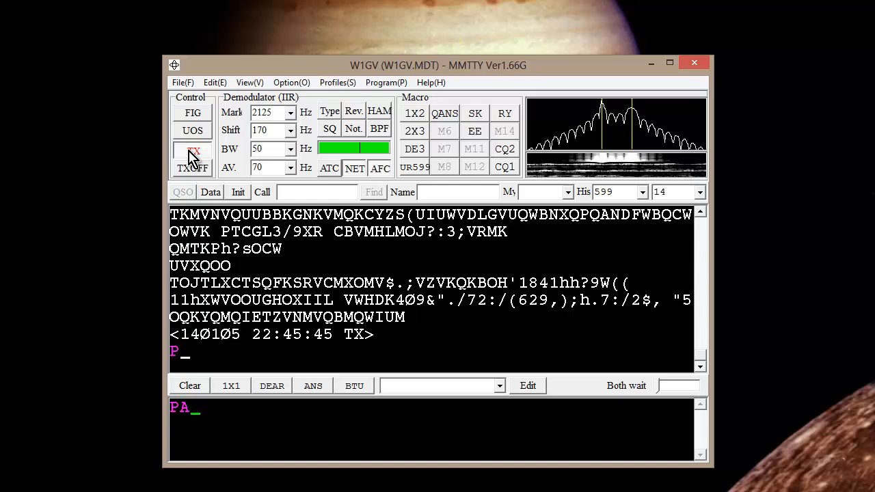
{"action": "type", "text": "WEIS"}
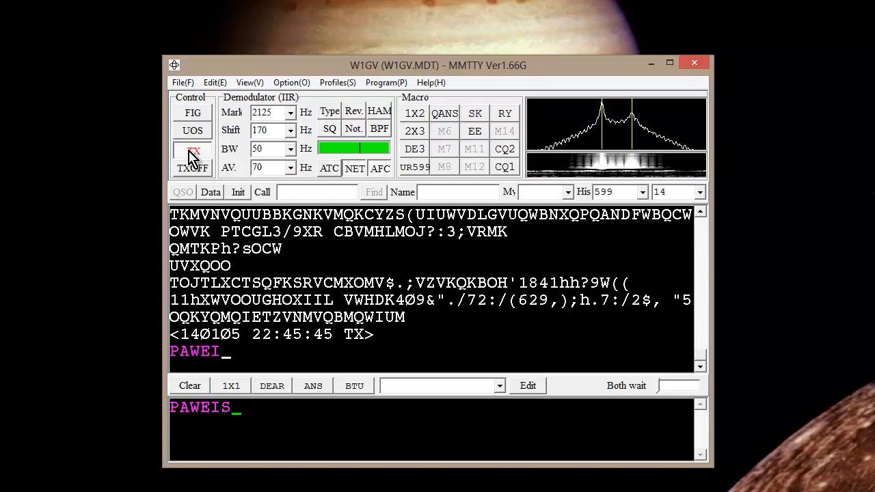
{"action": "type", "text": "PLAY AROUND"}
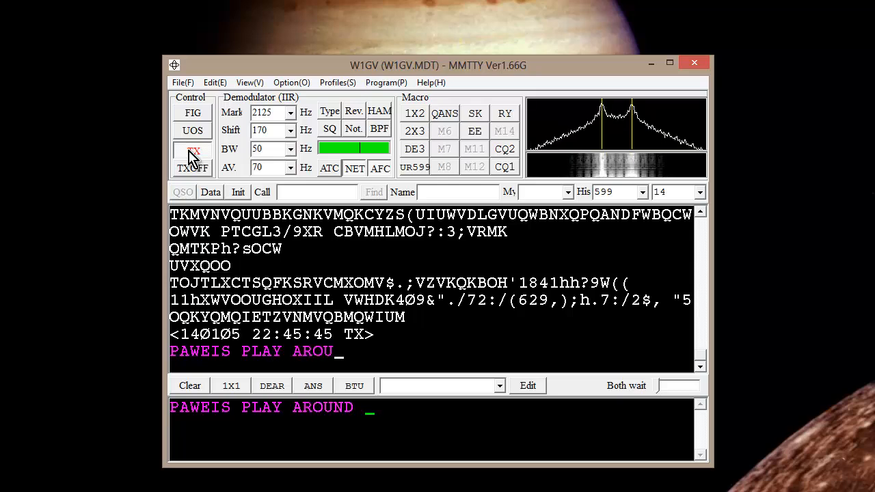
{"action": "type", "text": "WITH EVERYTHING IN SIGHT"}
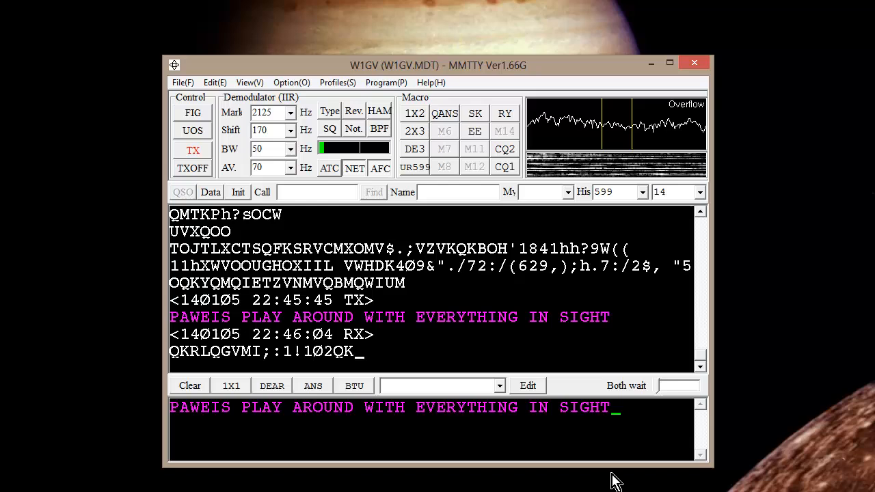
{"action": "left_click", "coordinate": [193, 150]}
{"action": "type", "text": "U"}
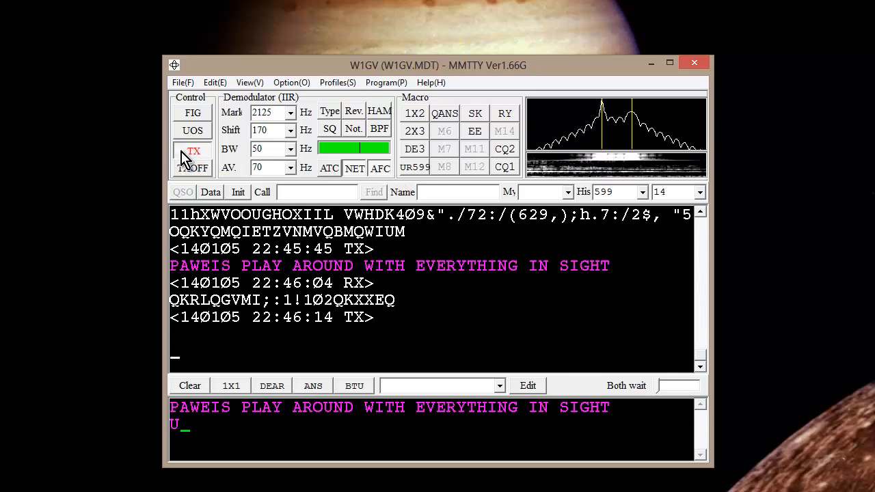
Send 'UYCMIW UNTIL YOU CAN MAKE IT WORK' and '73 DE W1GV', then return to receive.
{"action": "type", "text": "YCMI"}
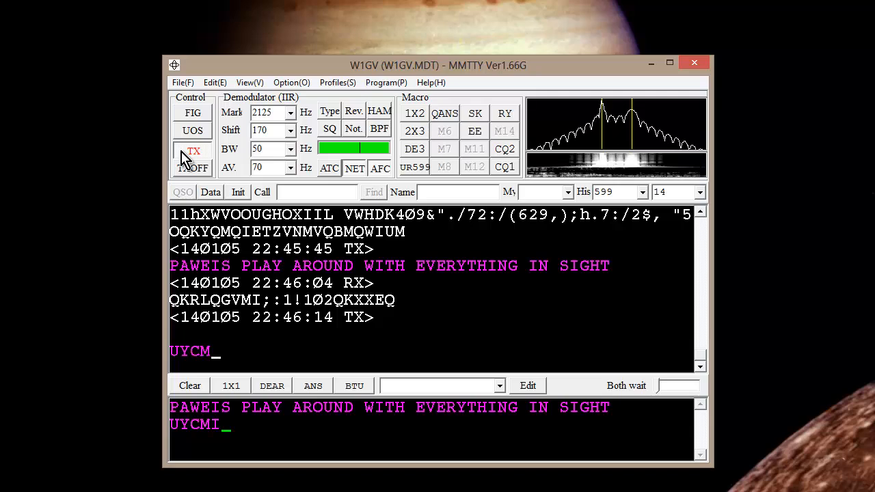
{"action": "type", "text": "IW UNTIL YO"}
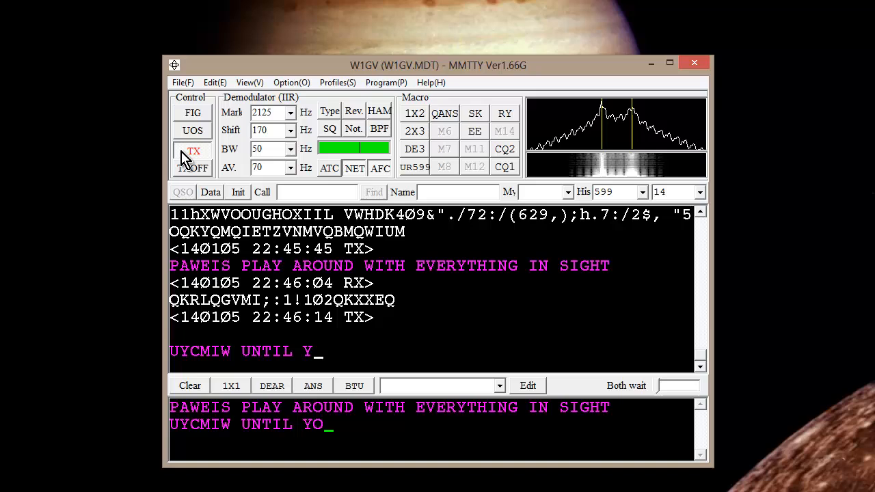
{"action": "type", "text": "U CAN MAKE IT WORK"}
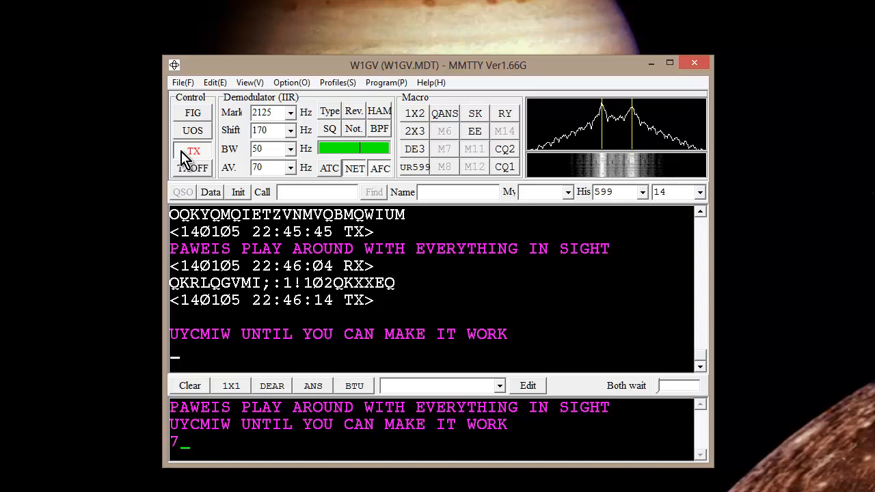
{"action": "type", "text": "73 DE"}
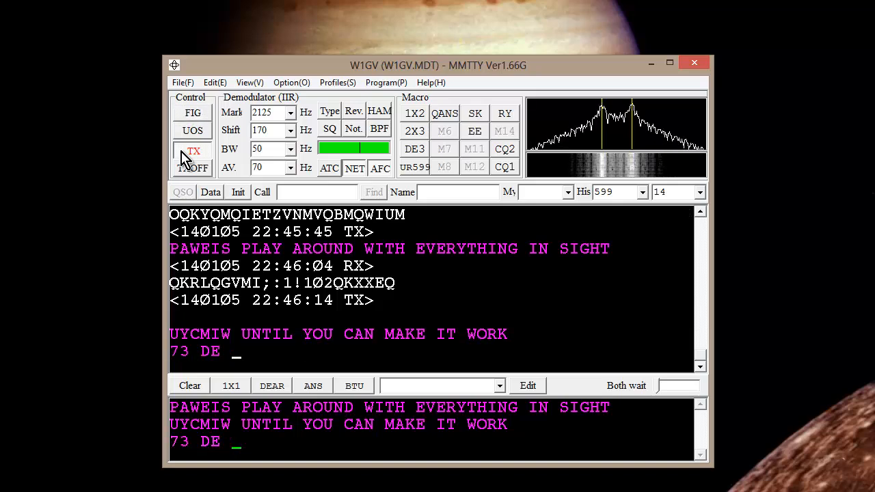
{"action": "type", "text": "W1GV"}
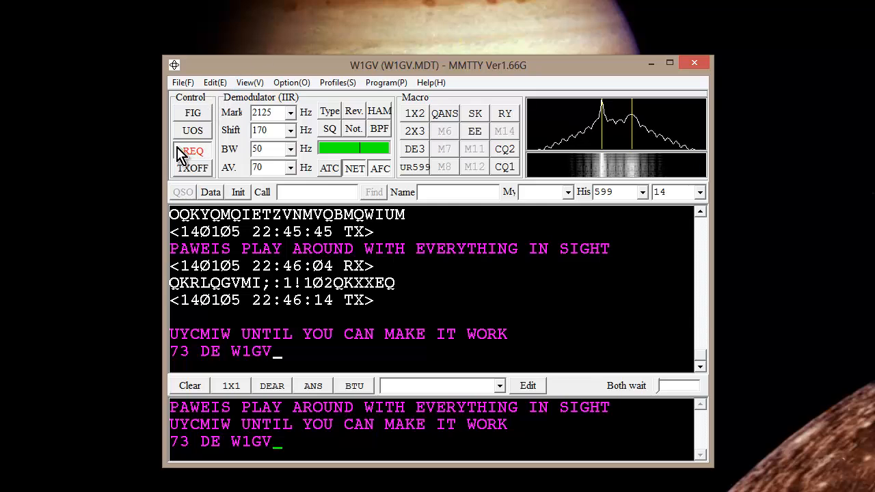
{"action": "left_click", "coordinate": [193, 150]}
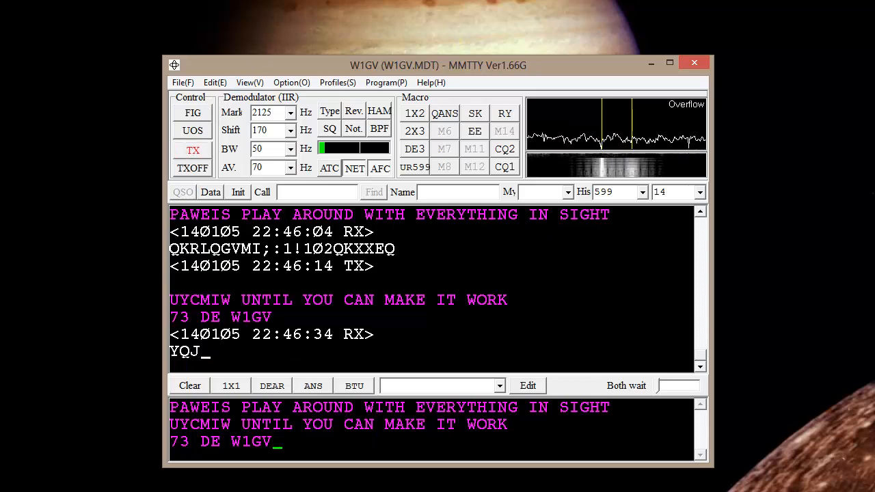